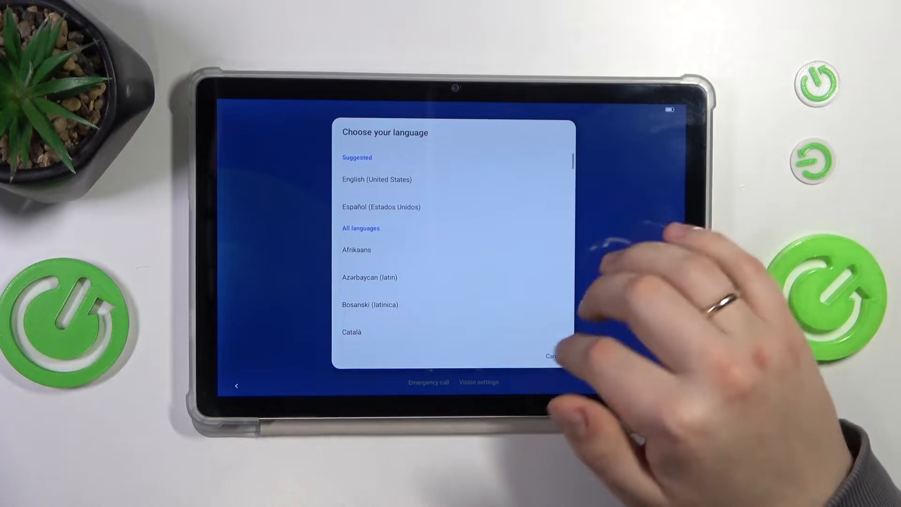
Step: Choose English (United States) as the language and start the device setup
{"action": "left_click", "coordinate": [377, 180]}
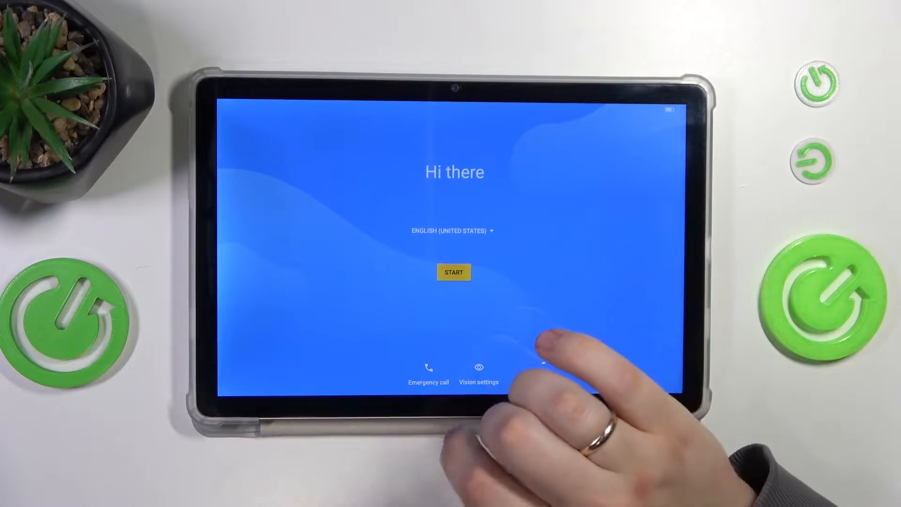
{"action": "left_click", "coordinate": [453, 272]}
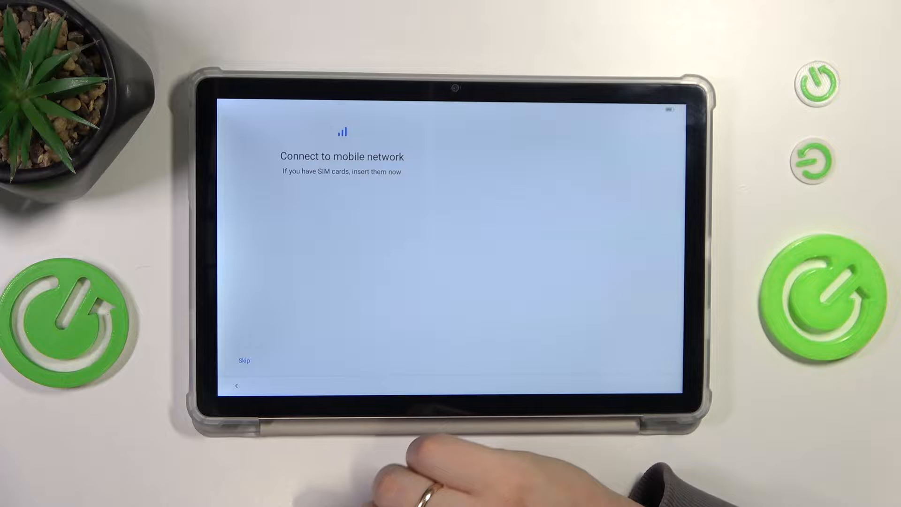
Step: Skip the SIM/mobile network step and connect to a listed Wi-Fi network
{"action": "left_click", "coordinate": [244, 360]}
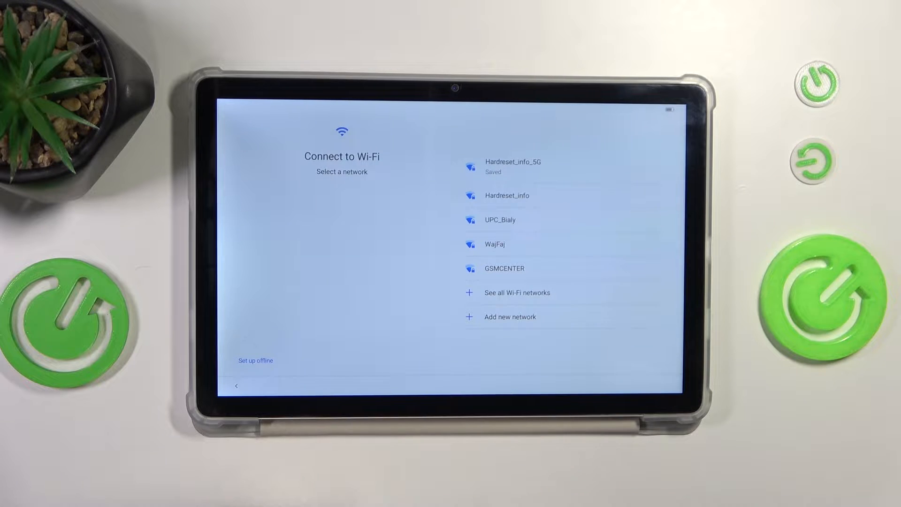
{"action": "left_click", "coordinate": [512, 167]}
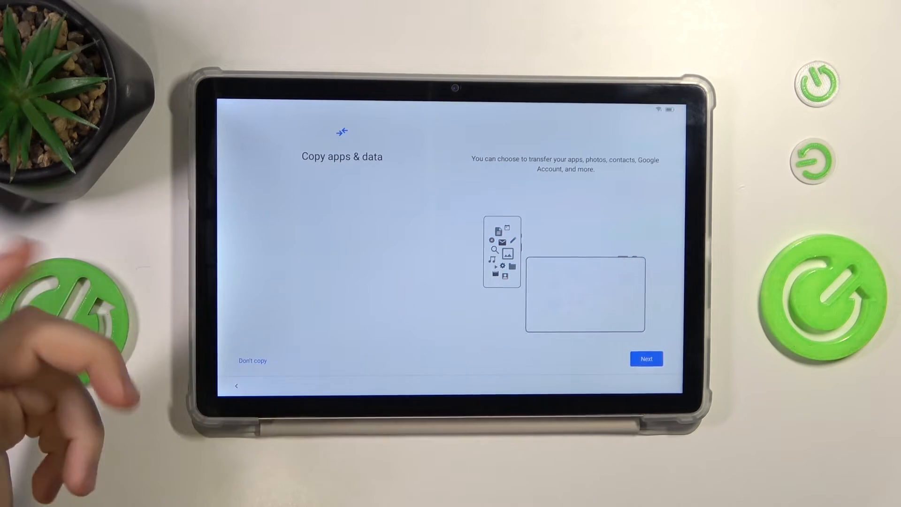
Step: Decline copying apps and data with Don't copy
{"action": "left_click", "coordinate": [645, 357]}
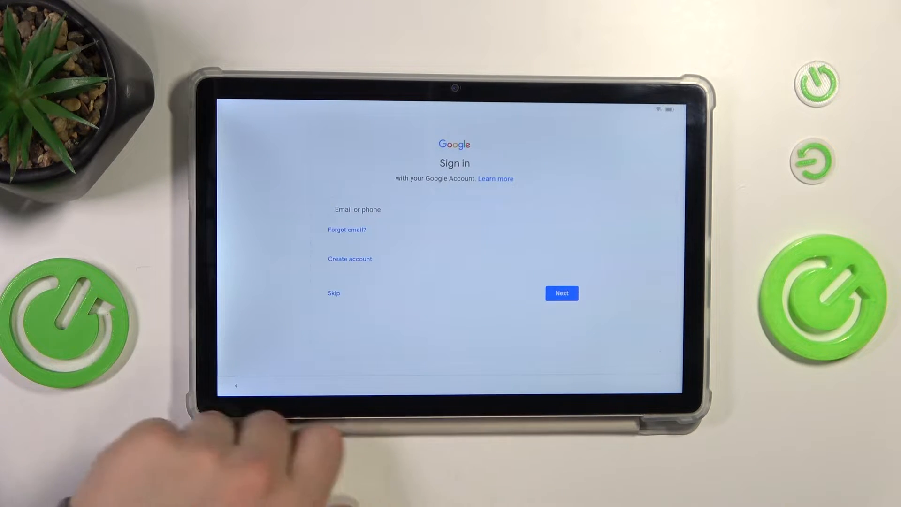
Step: Skip Google sign-in and confirm continuing without a Google Account
{"action": "left_click", "coordinate": [333, 293]}
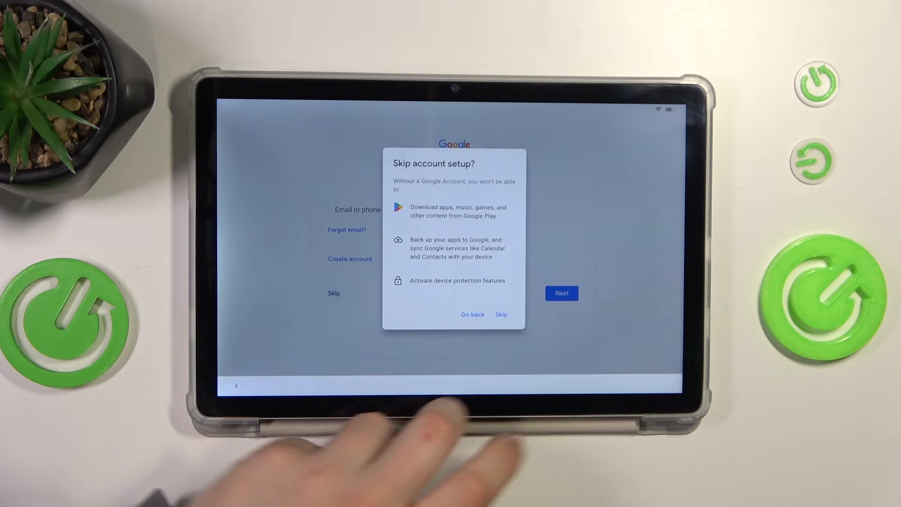
{"action": "left_click", "coordinate": [500, 314]}
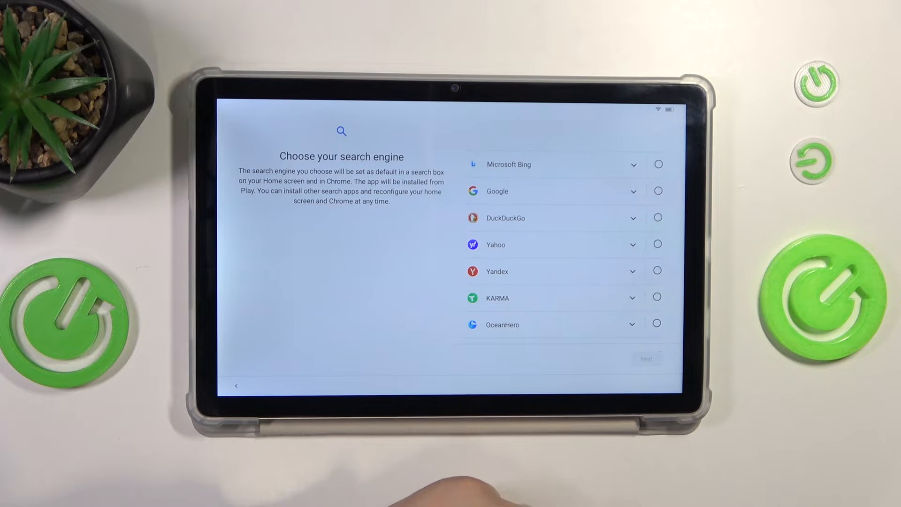
Step: Select Google as the search engine, then skip the PIN and confirm no screen lock
{"action": "left_click", "coordinate": [657, 191]}
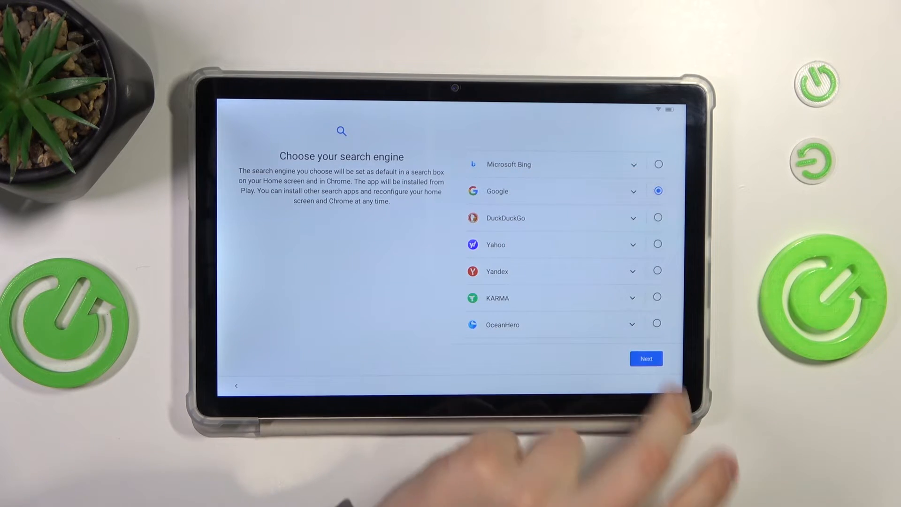
{"action": "left_click", "coordinate": [645, 357]}
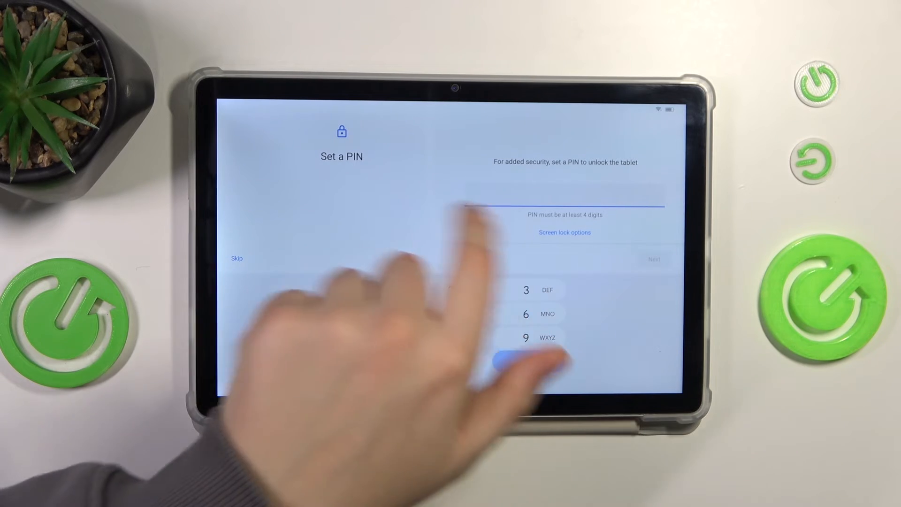
{"action": "left_click", "coordinate": [564, 232]}
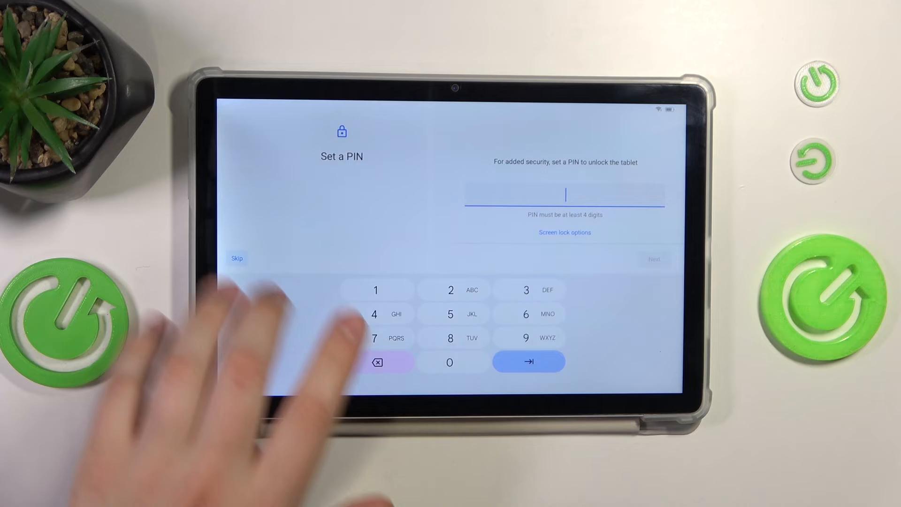
{"action": "left_click", "coordinate": [236, 258]}
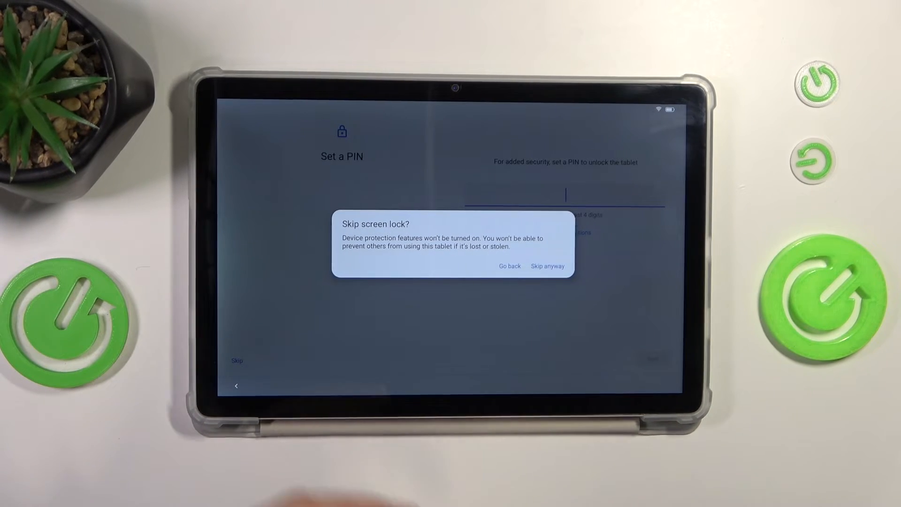
{"action": "left_click", "coordinate": [508, 265]}
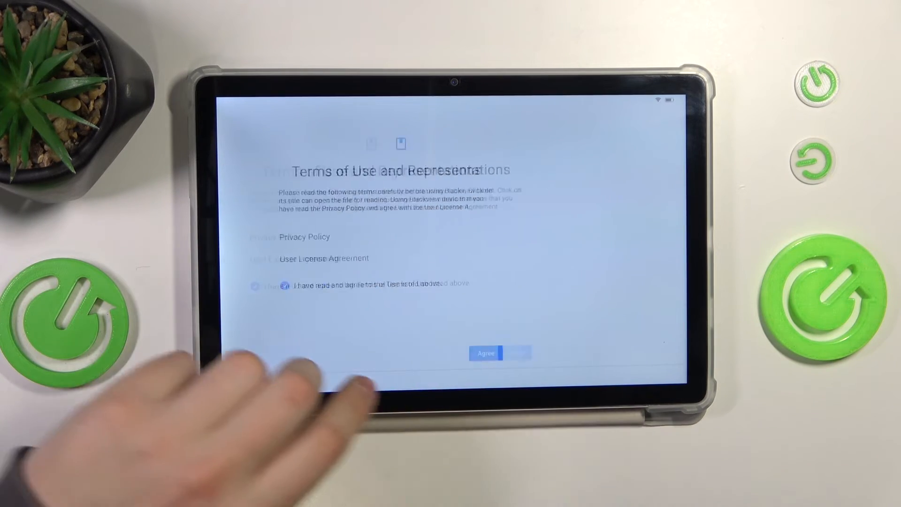
Step: Agree to the Terms of Use and finish with Gestural navigation, reaching the home screen
{"action": "left_click", "coordinate": [485, 354]}
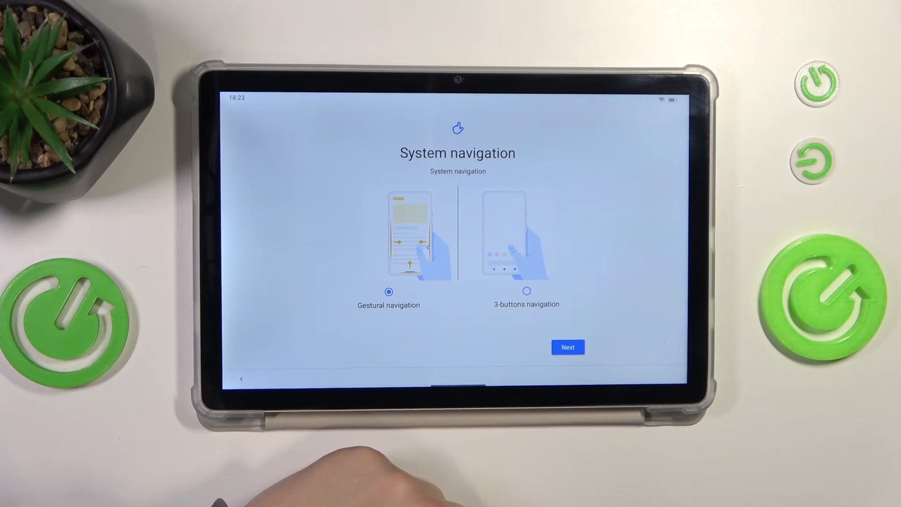
{"action": "left_click", "coordinate": [566, 348]}
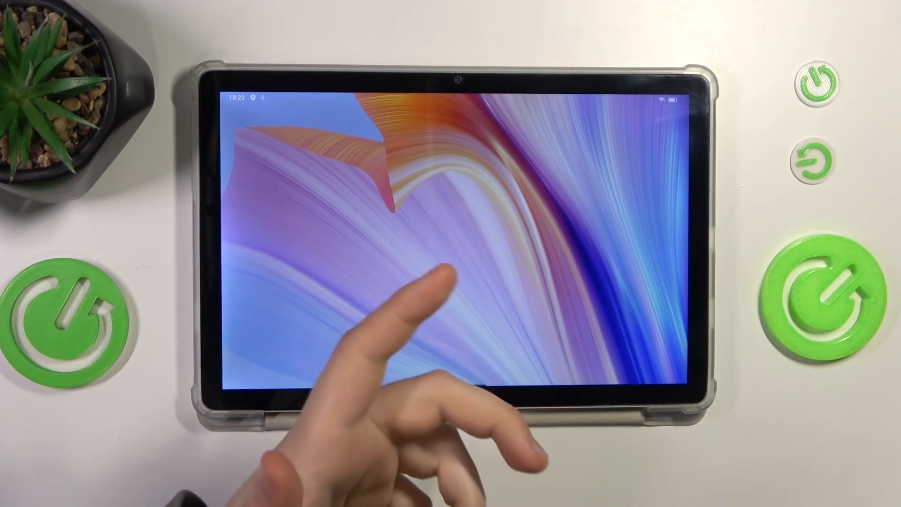